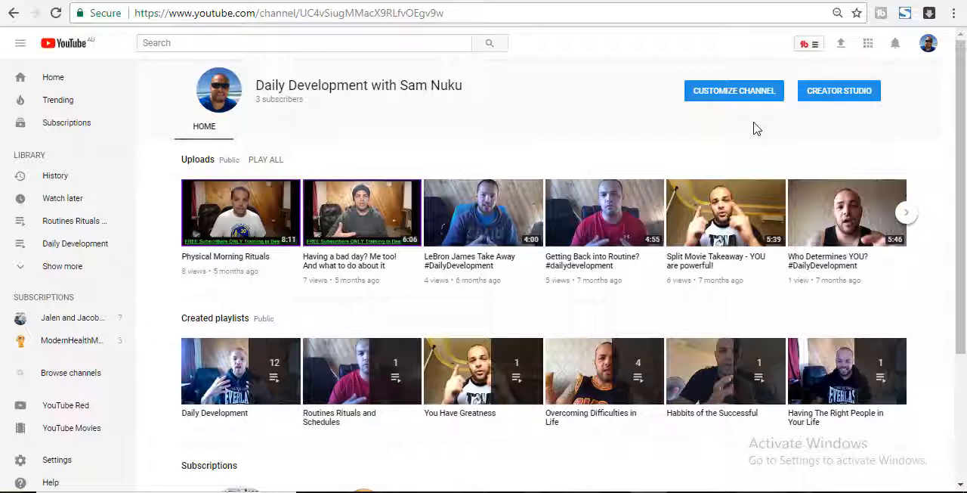
pyautogui.moveTo(672, 163)
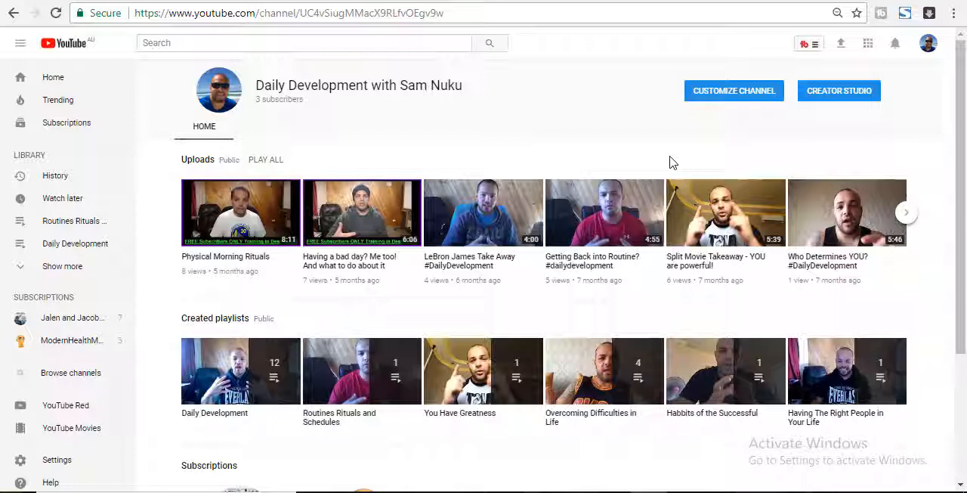
pyautogui.moveTo(447, 151)
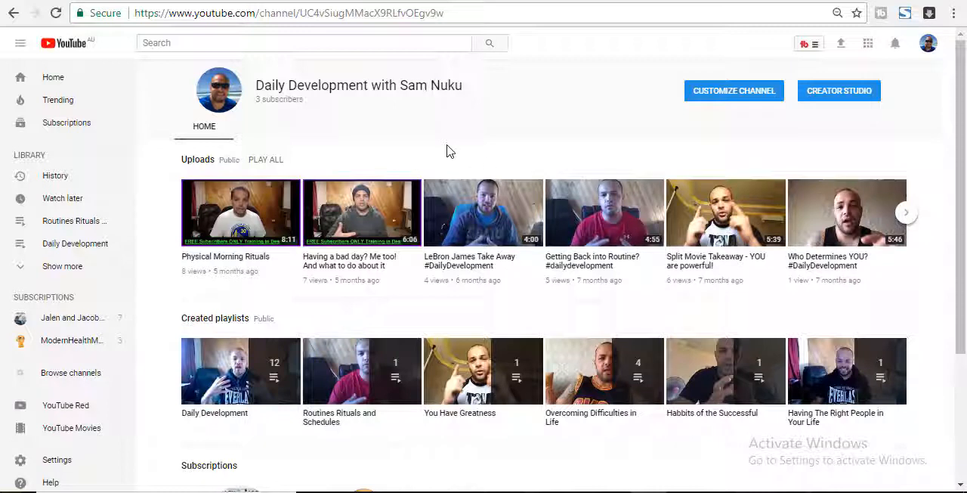
pyautogui.moveTo(490, 169)
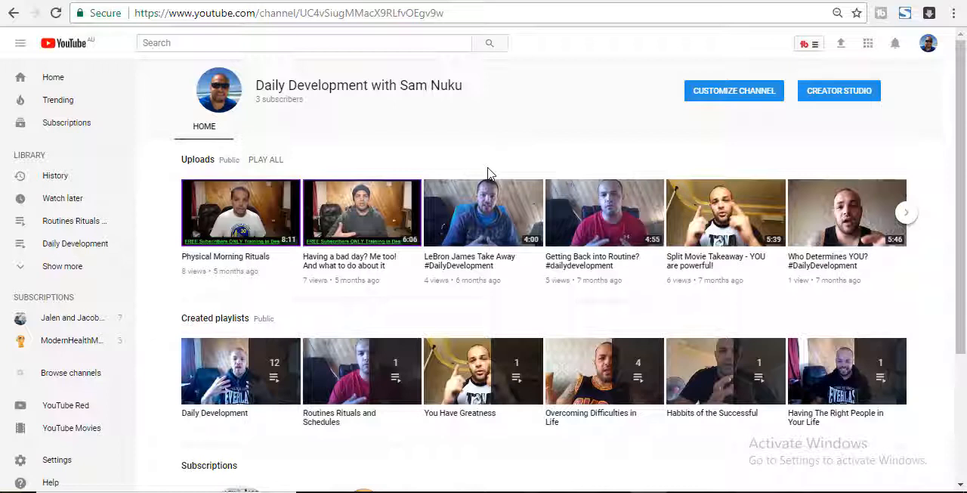
pyautogui.moveTo(491, 166)
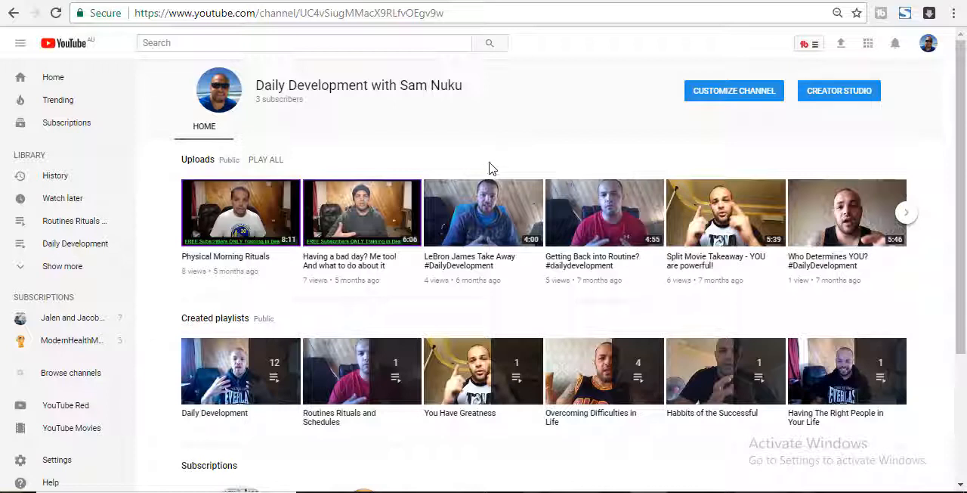
pyautogui.moveTo(720, 155)
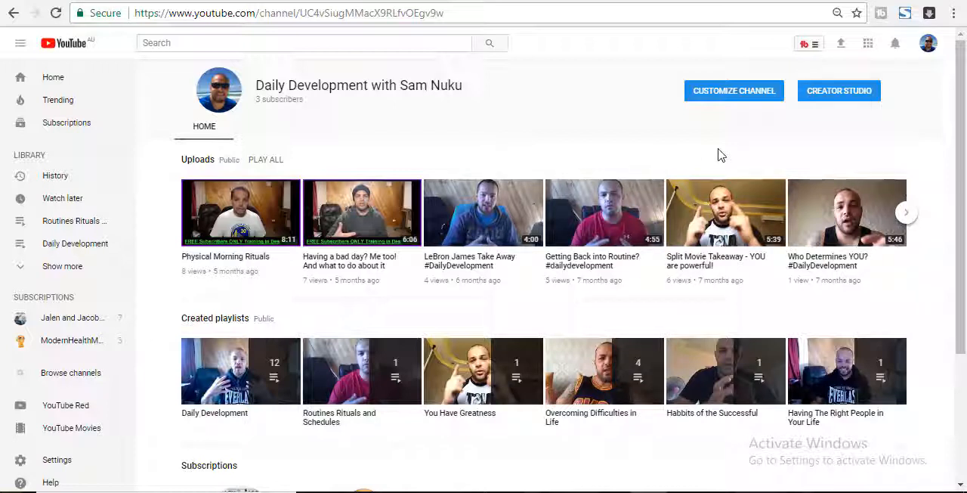
pyautogui.moveTo(928, 43)
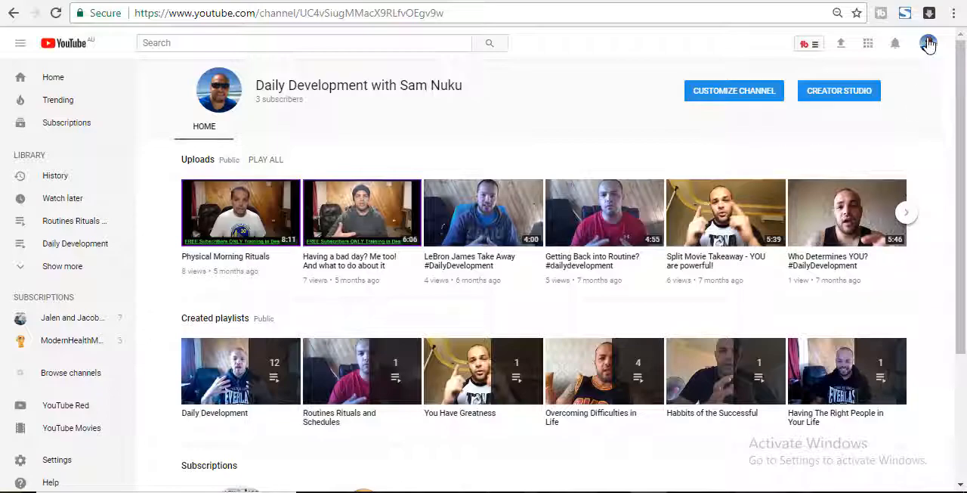
# - Reach the Daily Development channel's Advanced settings and choose Delete channel
pyautogui.click(839, 91)
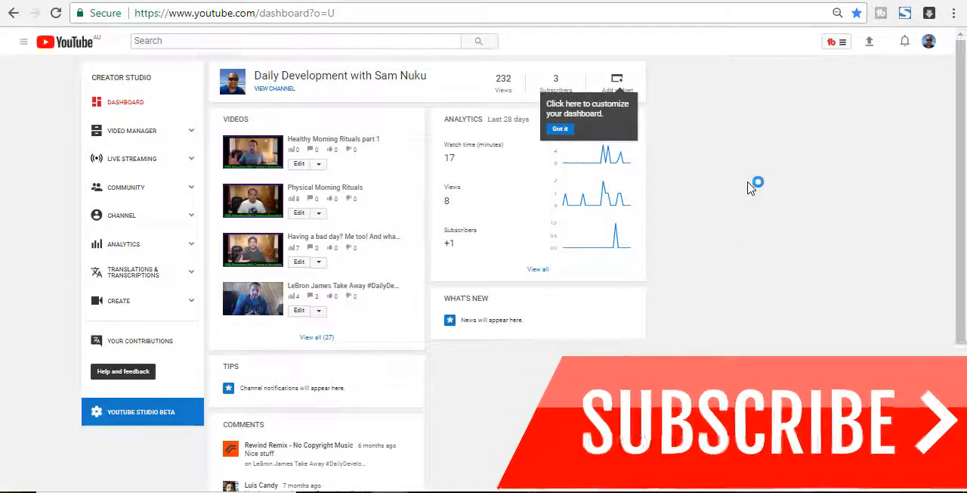
pyautogui.click(928, 41)
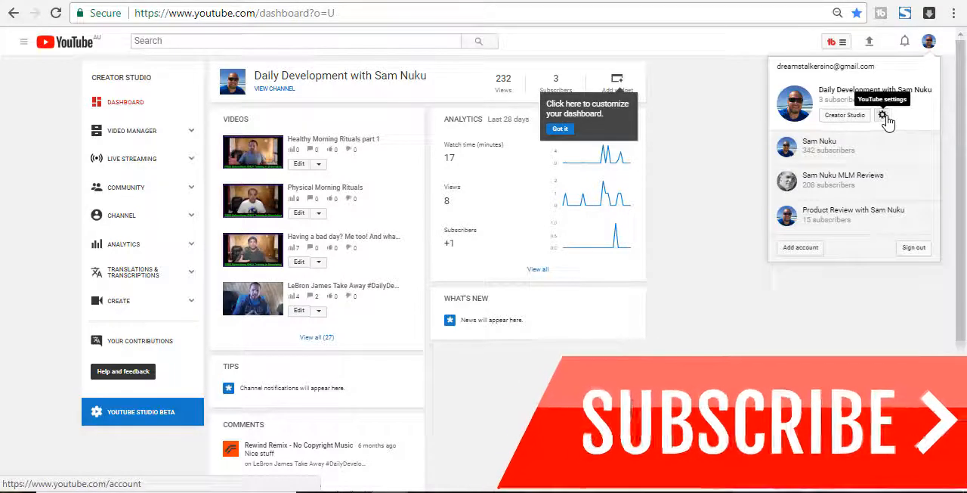
pyautogui.click(881, 115)
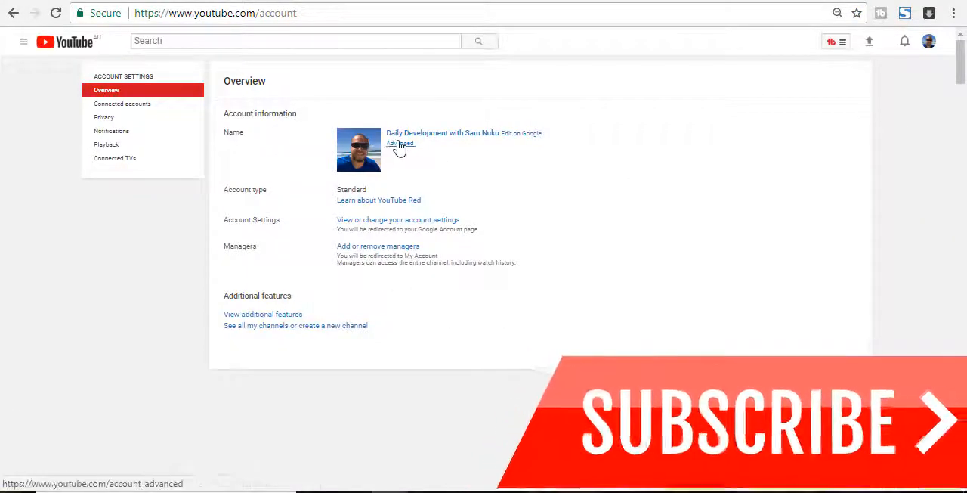
pyautogui.click(399, 143)
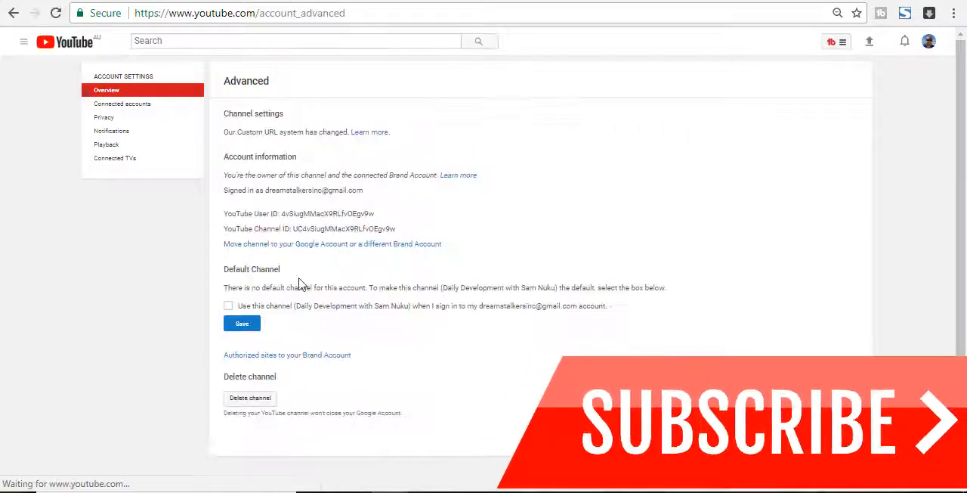
pyautogui.click(251, 399)
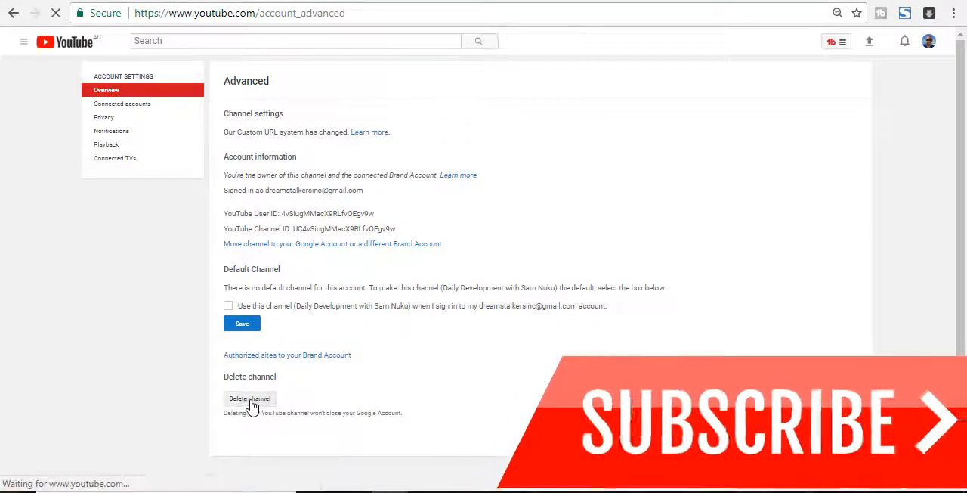
# - Verify the account password to load the Remove YouTube content page
pyautogui.click(249, 399)
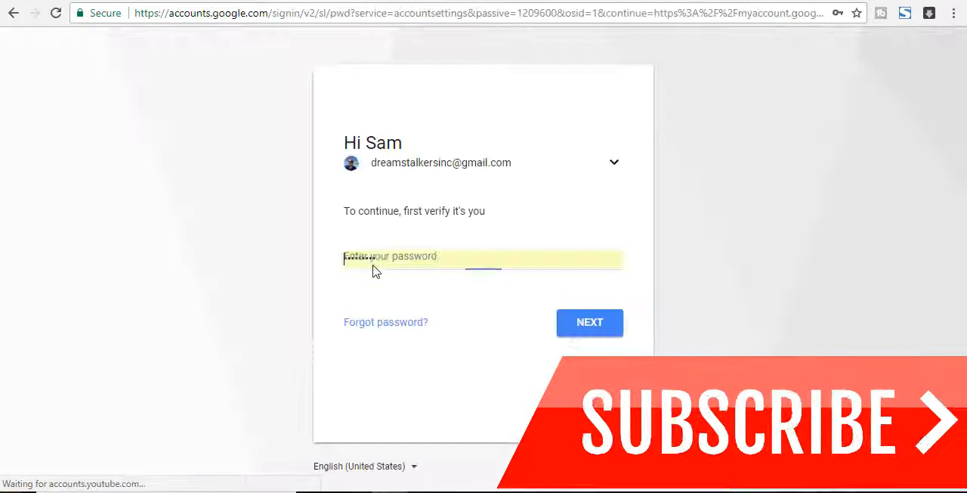
pyautogui.click(590, 322)
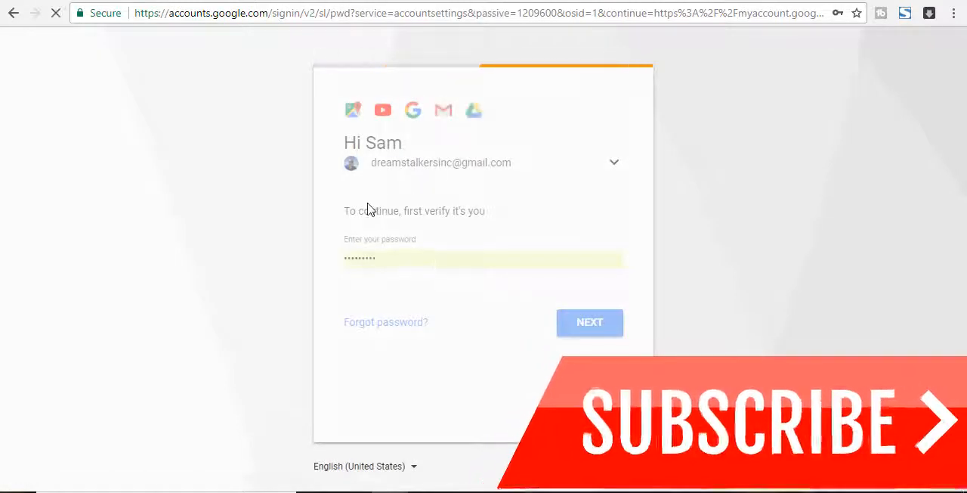
pyautogui.click(590, 322)
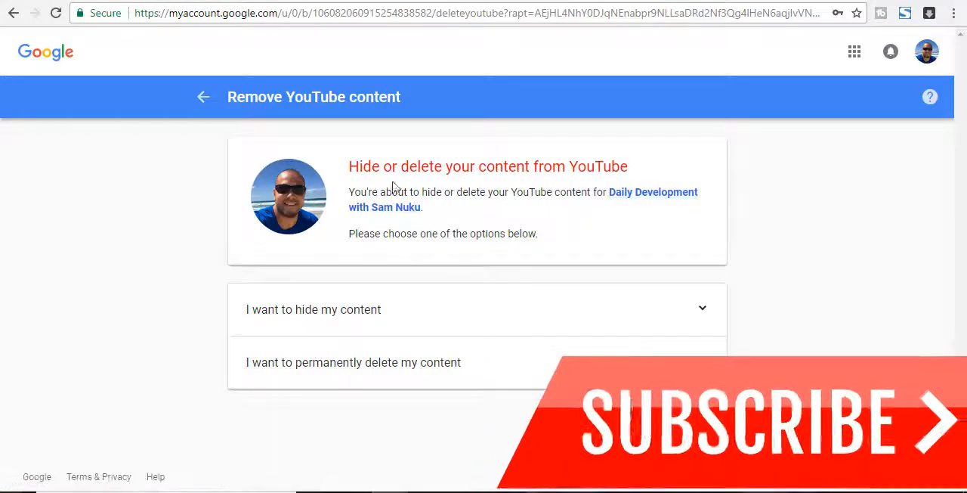
pyautogui.moveTo(490, 214)
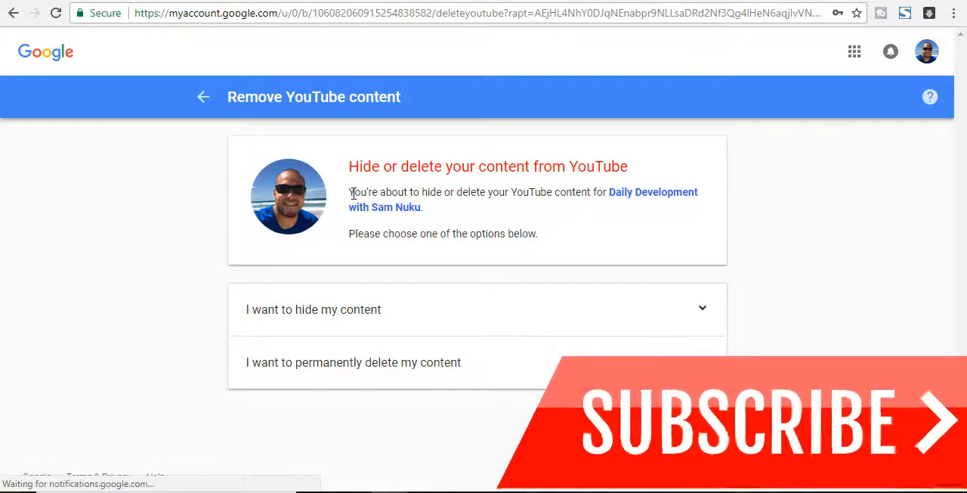
pyautogui.moveTo(514, 215)
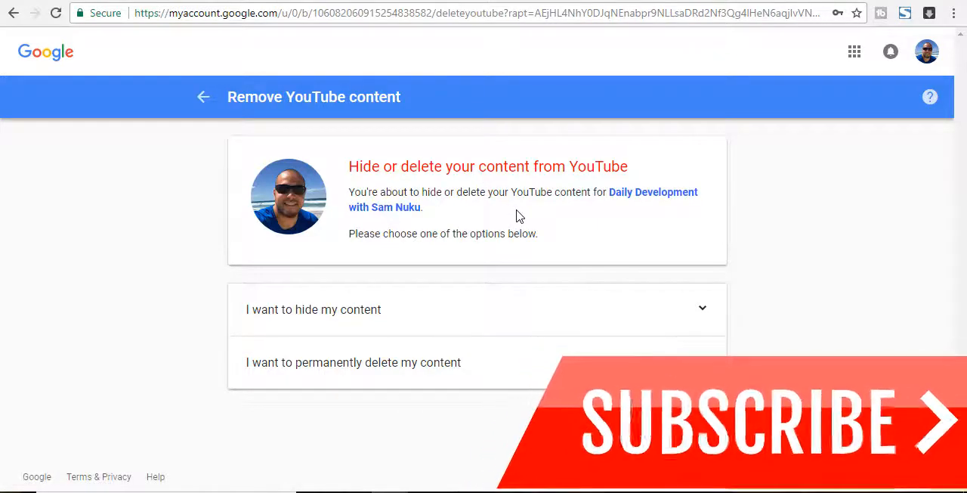
pyautogui.moveTo(505, 227)
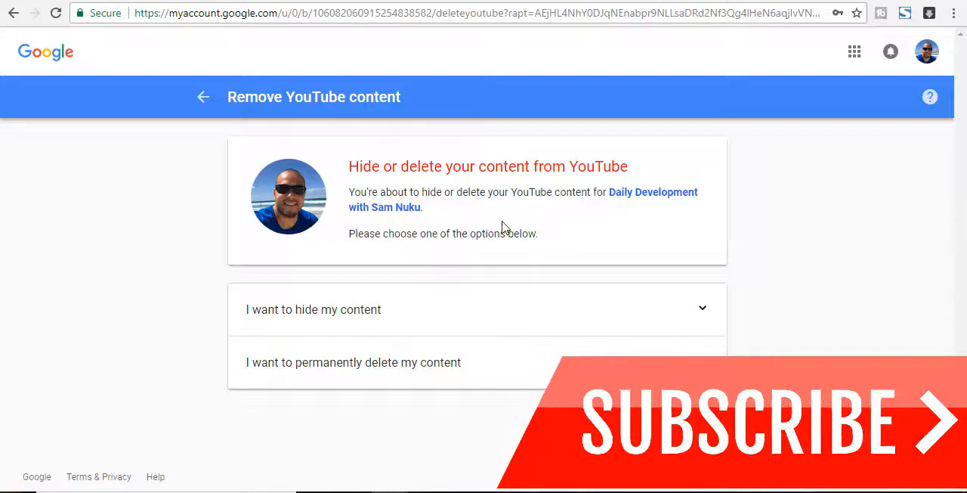
# - Choose permanent deletion, acknowledge both warnings and confirm Delete my content with the channel name
pyautogui.click(353, 363)
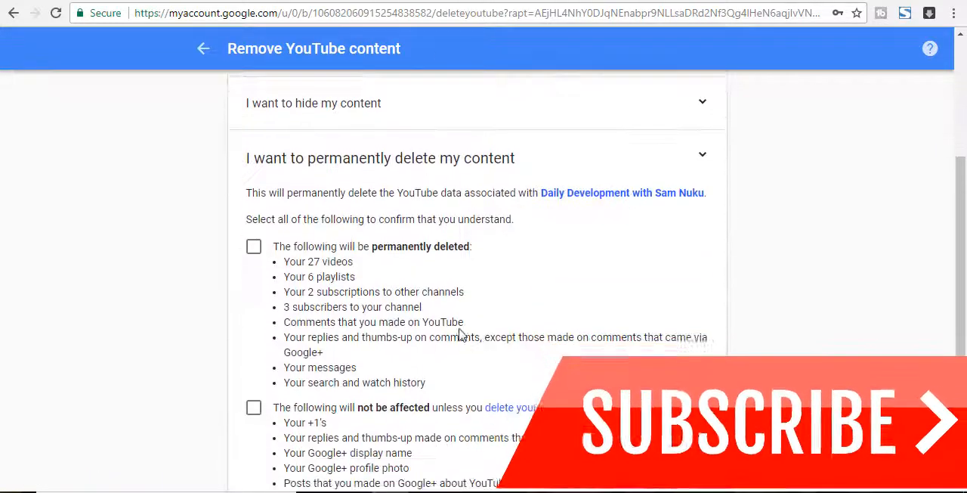
pyautogui.click(254, 246)
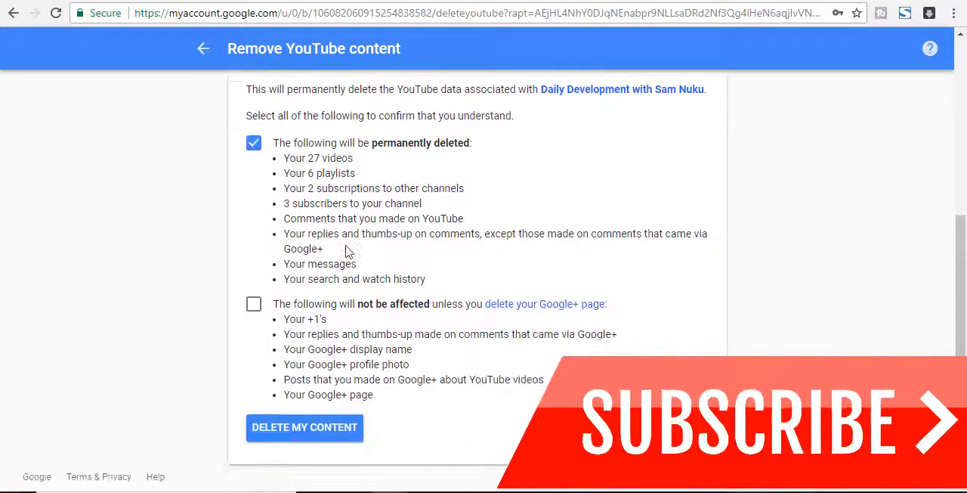
pyautogui.click(254, 304)
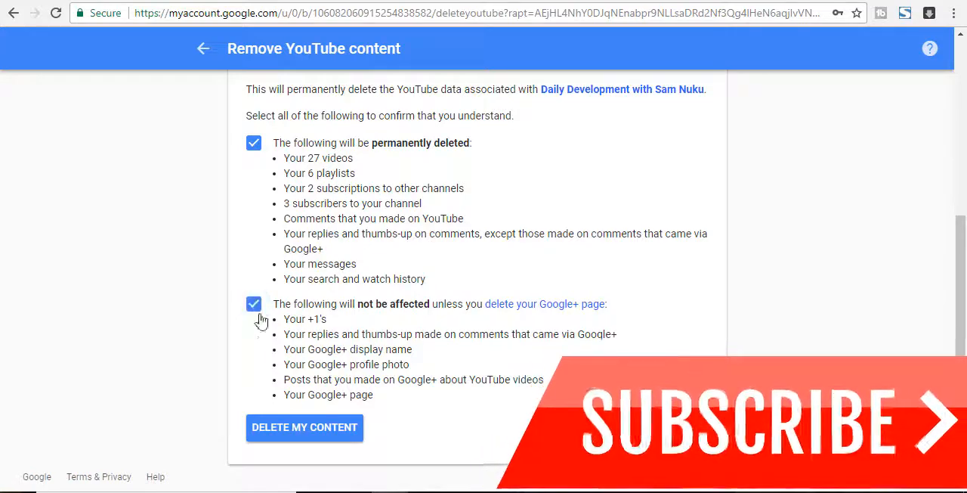
pyautogui.moveTo(306, 427)
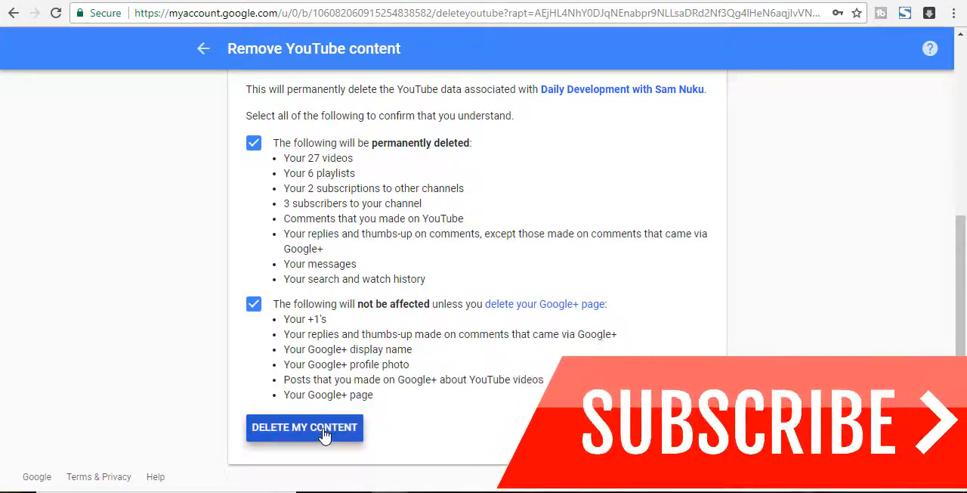
pyautogui.click(305, 426)
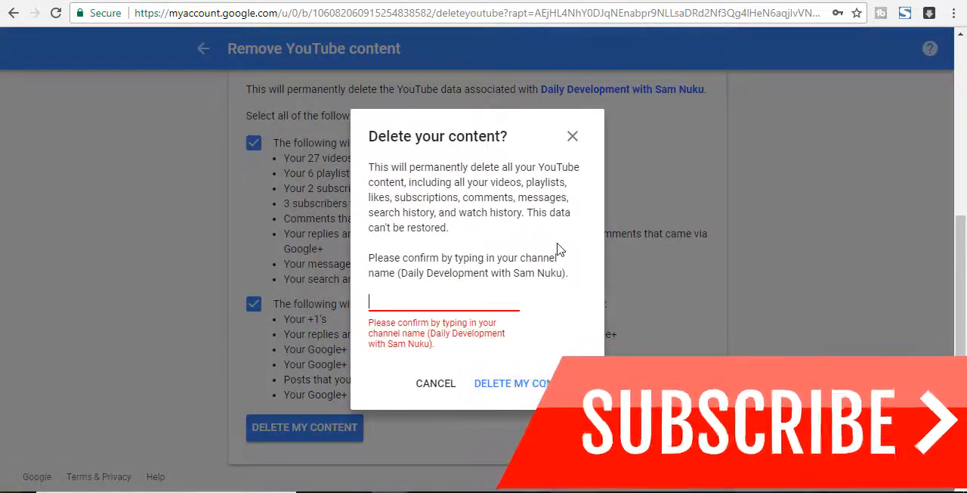
pyautogui.click(513, 383)
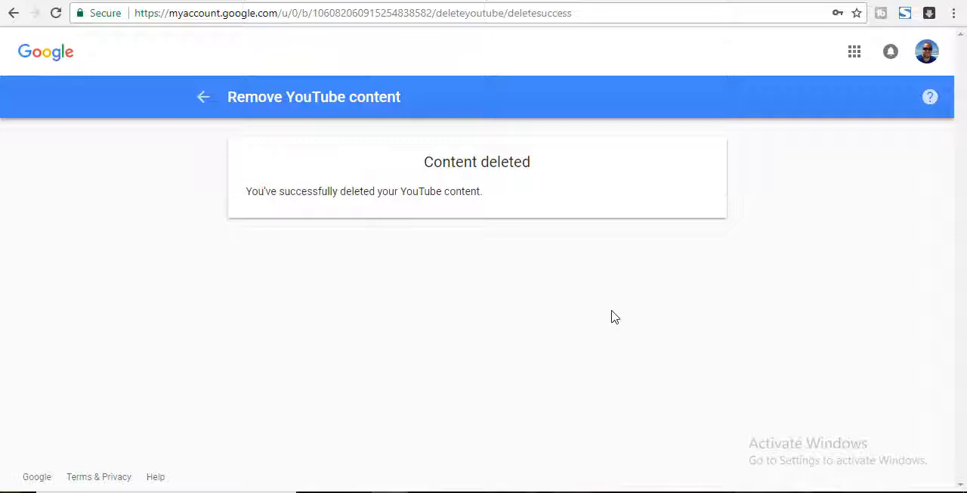
pyautogui.moveTo(351, 204)
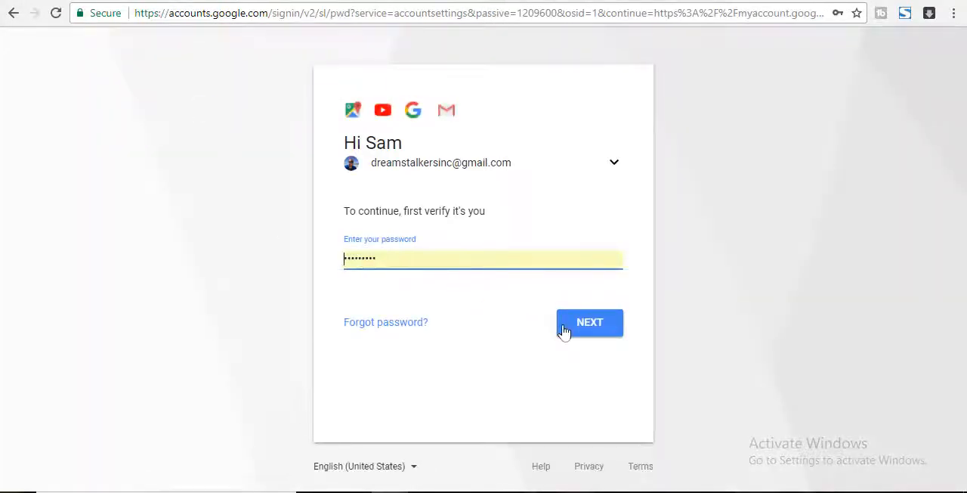
# - Verify the password again to load the Delete a Google service page
pyautogui.click(589, 322)
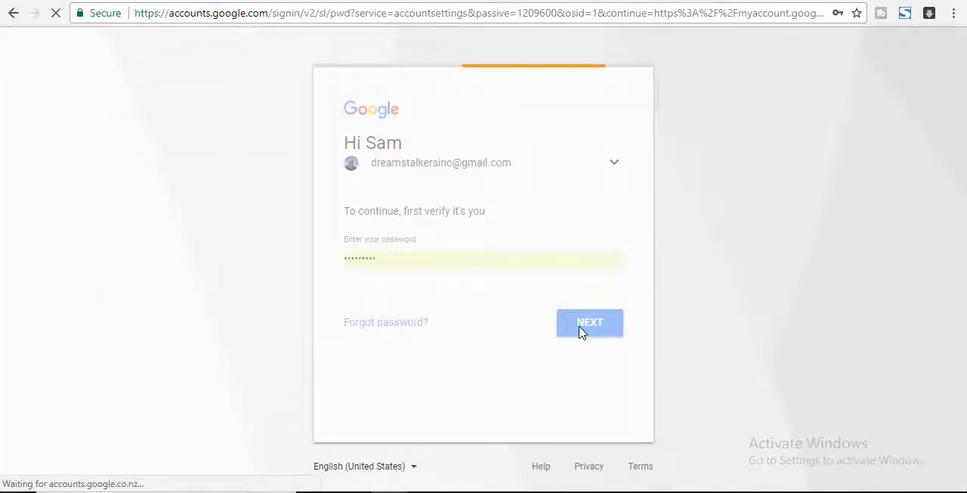
pyautogui.click(590, 322)
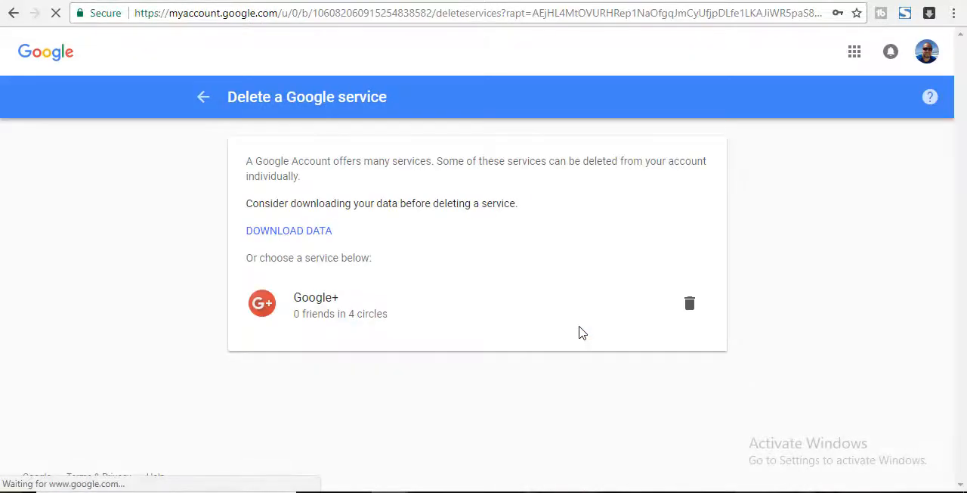
pyautogui.moveTo(928, 52)
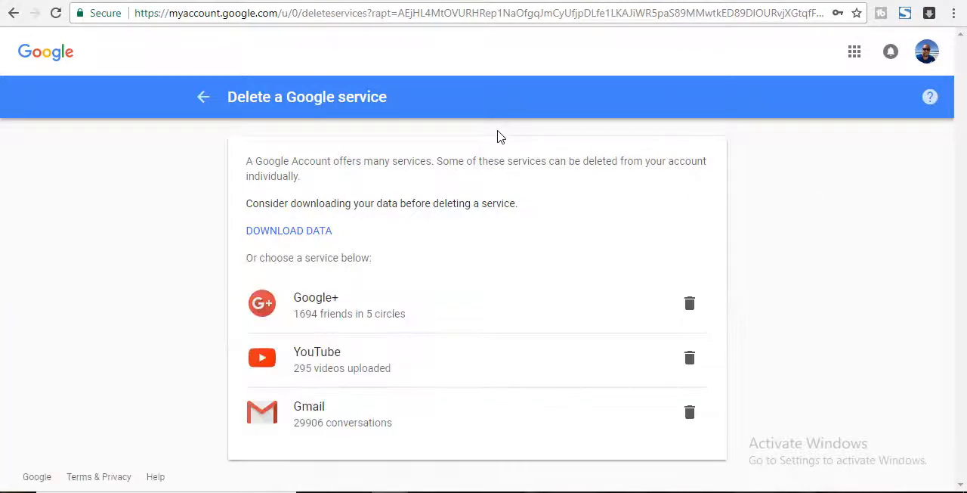
pyautogui.moveTo(339, 36)
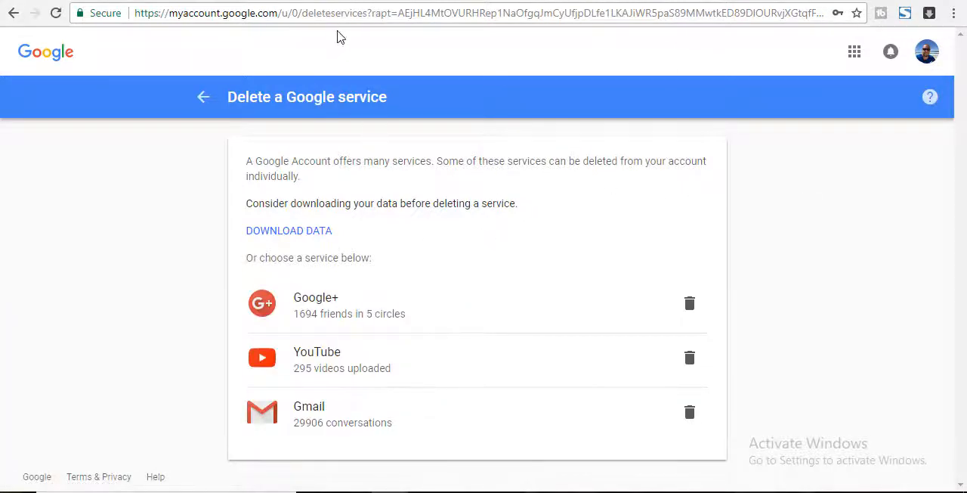
# - Return to youtube.com, sign in and pick the main Sam Nuku channel as the identity
pyautogui.write('youtube.com')
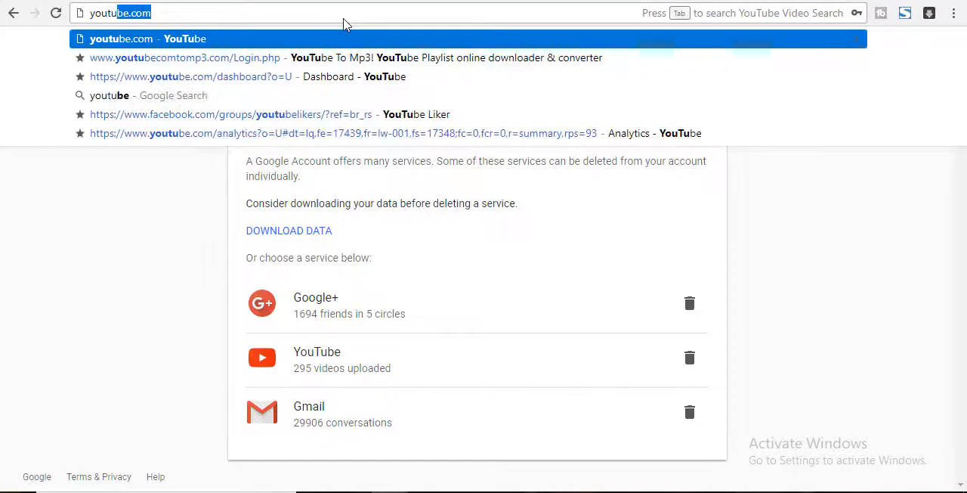
pyautogui.click(148, 39)
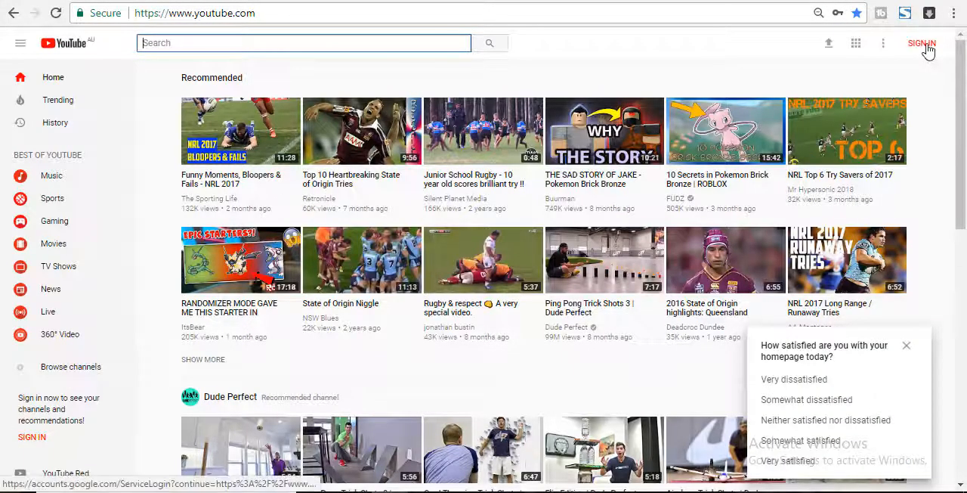
pyautogui.click(922, 42)
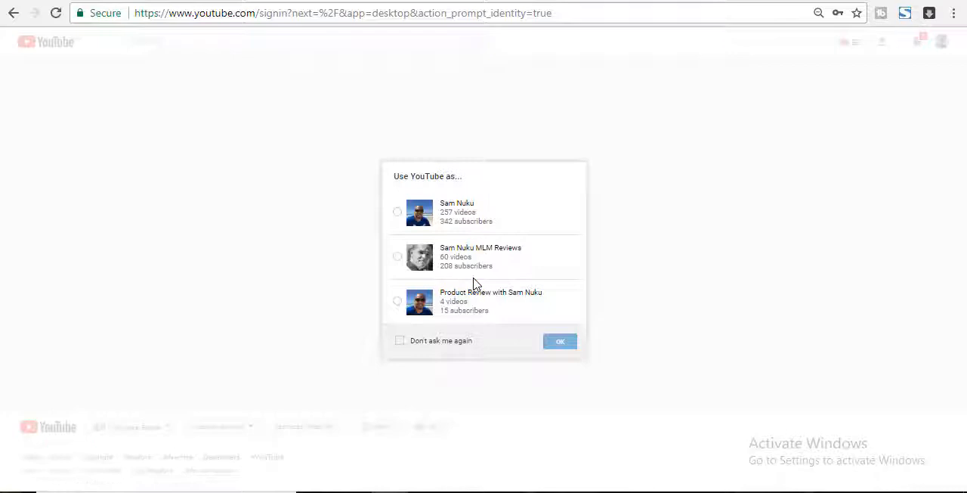
pyautogui.click(398, 212)
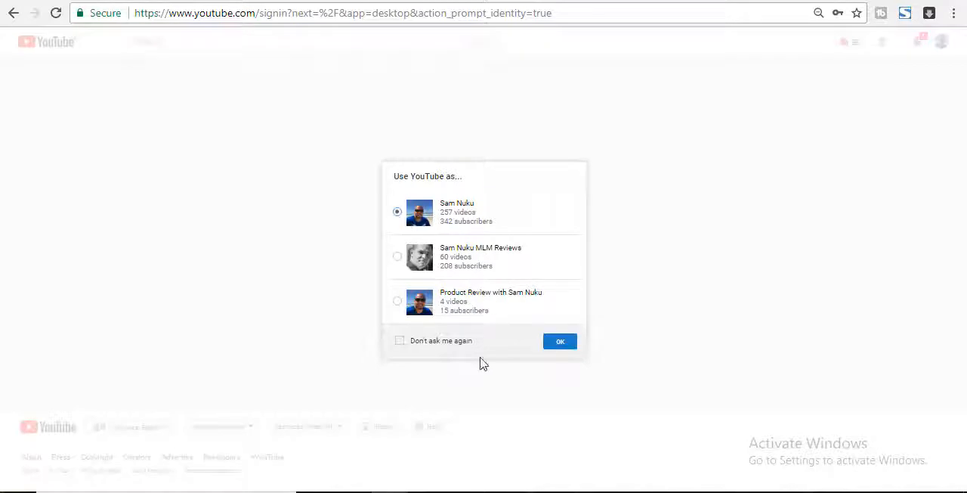
# - Confirm the identity and show the Switch account list, now without Daily Development
pyautogui.click(559, 342)
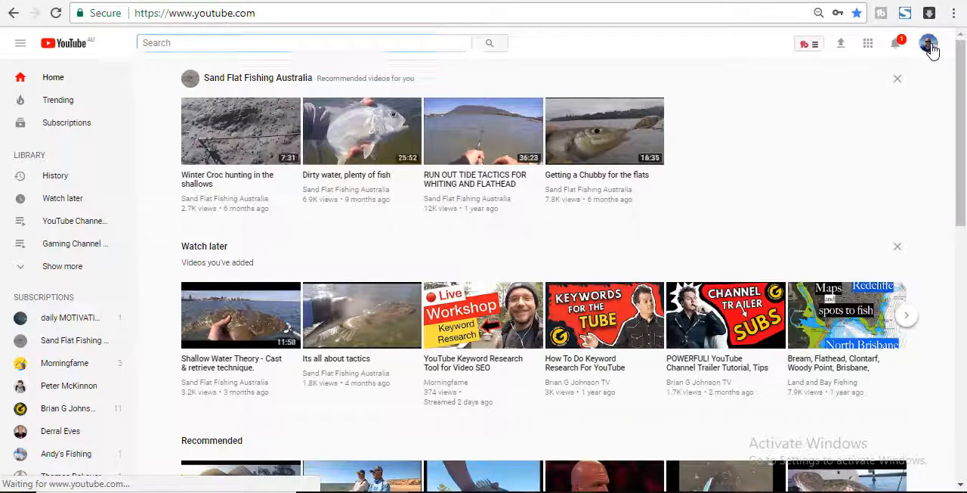
pyautogui.click(928, 43)
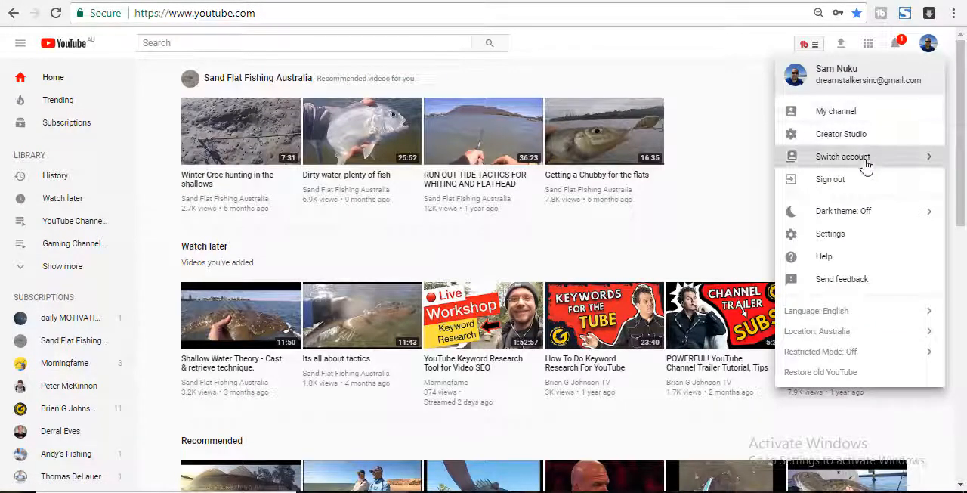
pyautogui.click(843, 157)
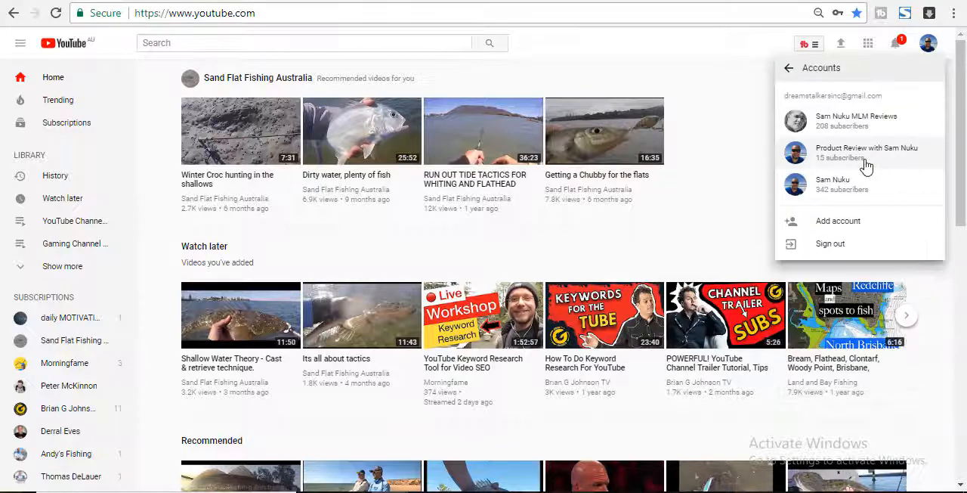
pyautogui.moveTo(716, 213)
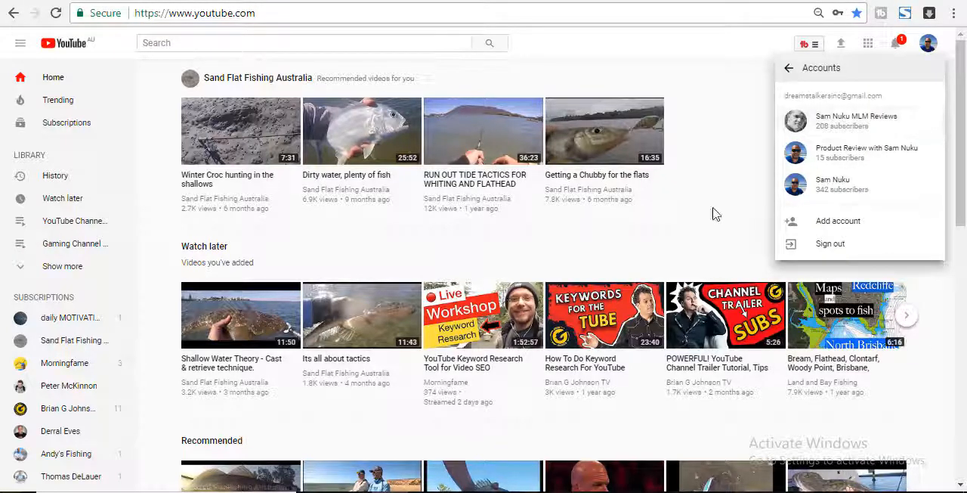